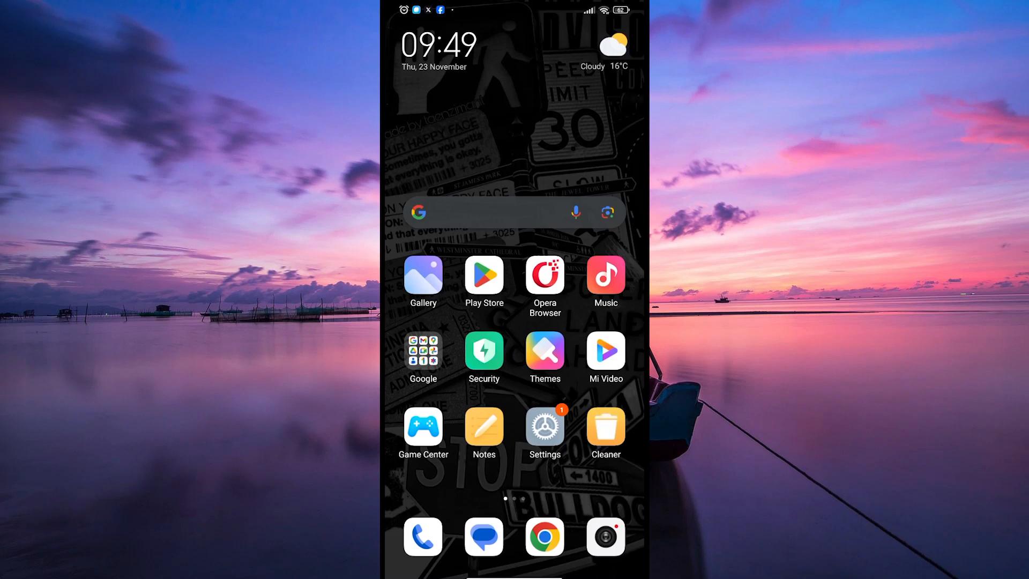
Step: Swipe to the second home-screen page where the social folder and more apps appear
scroll(left, 3)
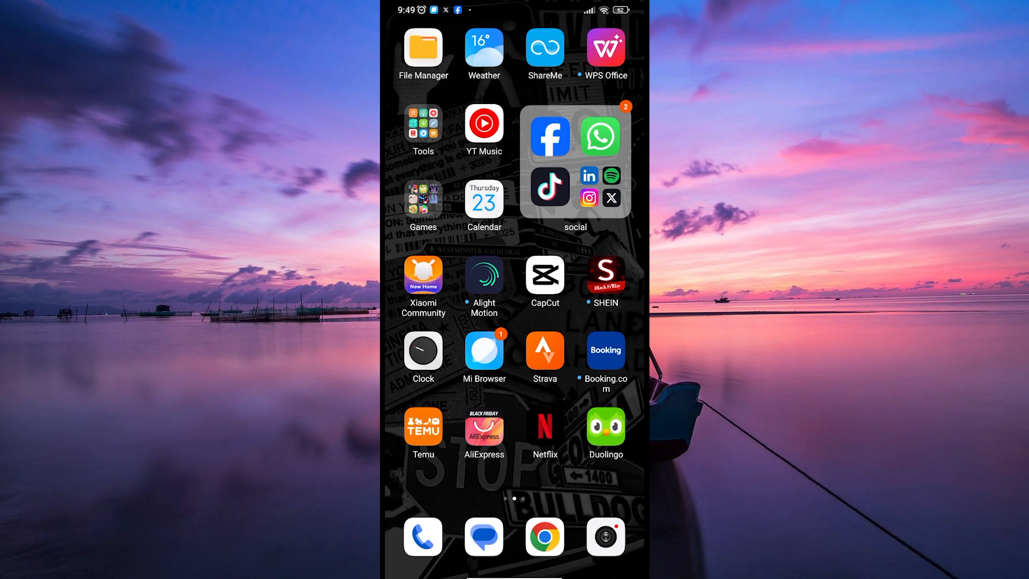
Step: Launch Strava and go to its settings page with account options
click(544, 350)
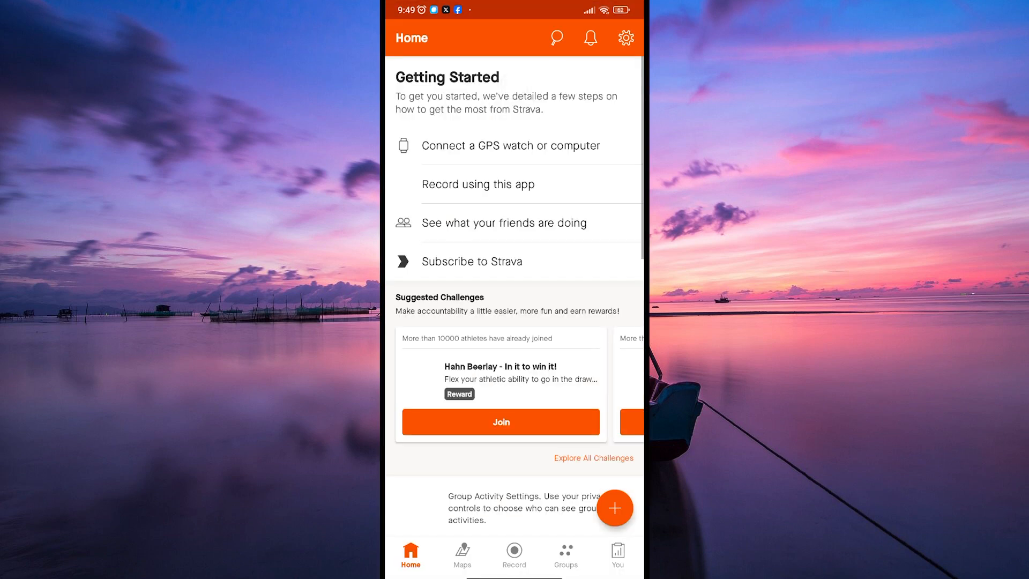
click(624, 38)
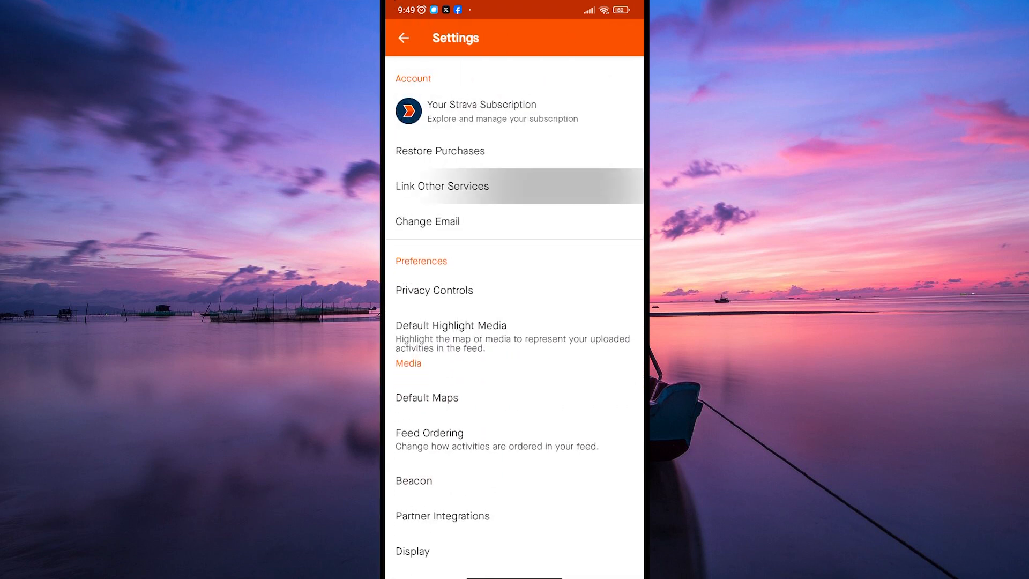
Step: Browse the linkable services and device brands list (Garmin, Fitbit, Polar and others)
click(442, 186)
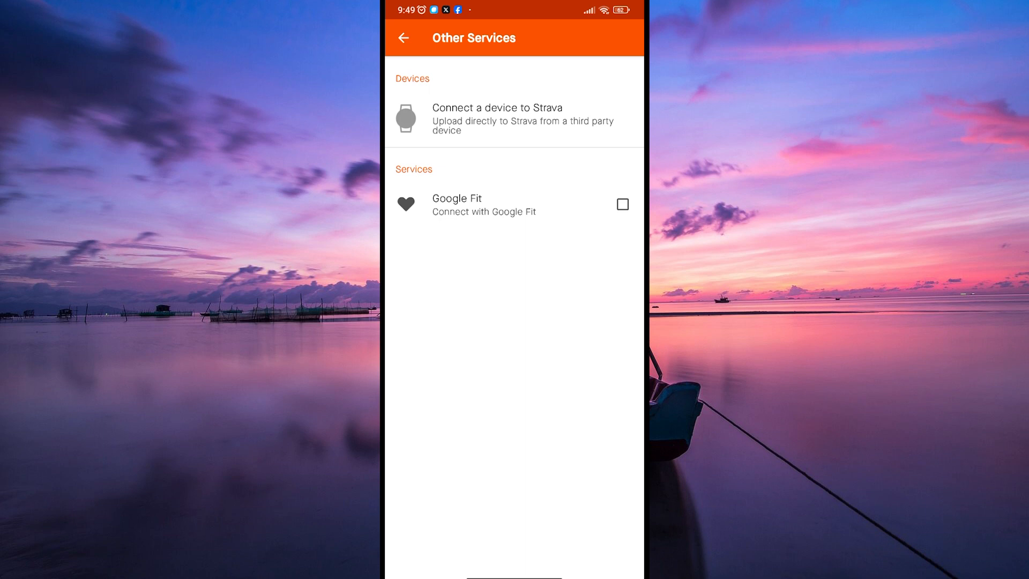
click(497, 114)
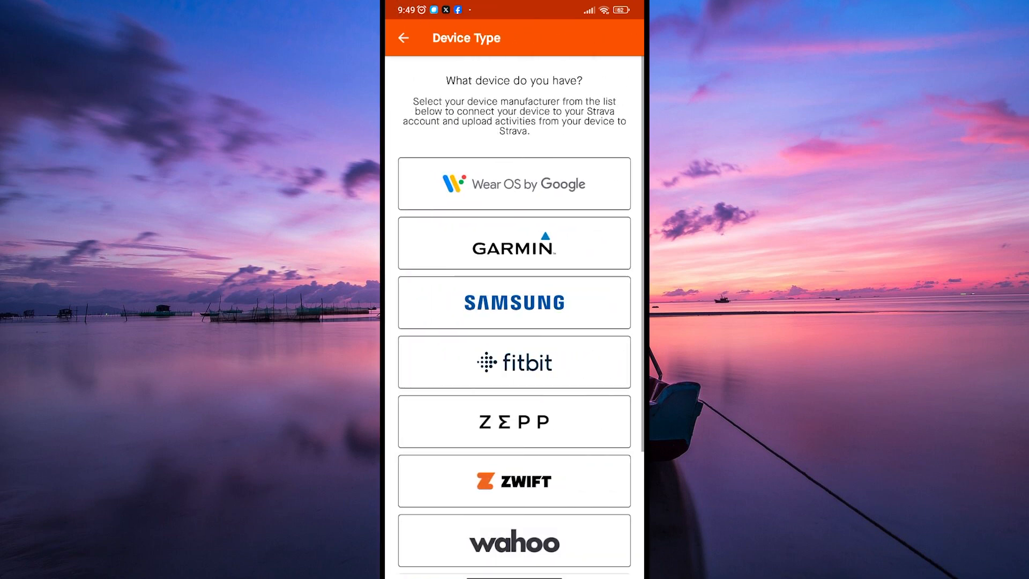
scroll(down, 3)
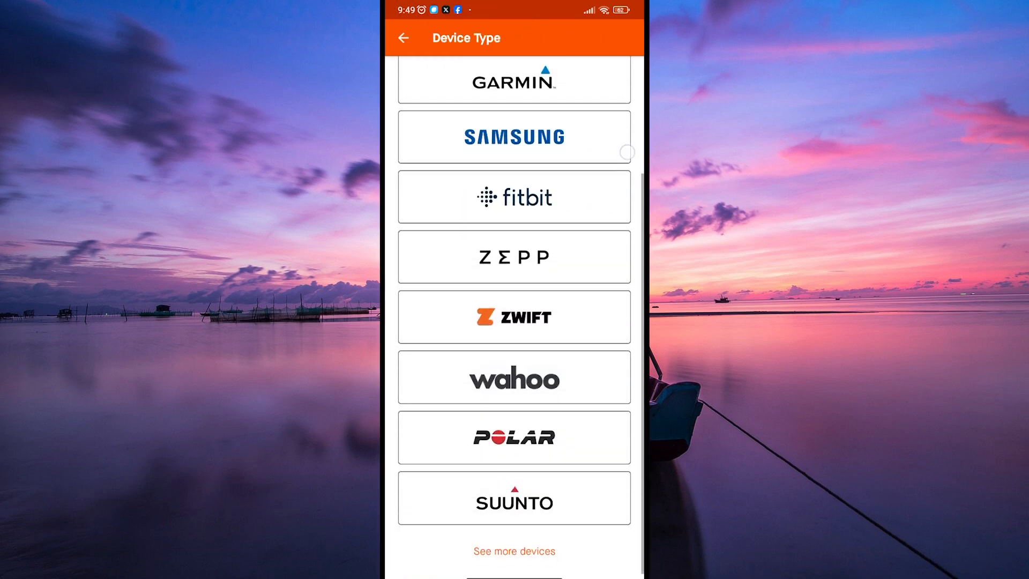
scroll(down, 3)
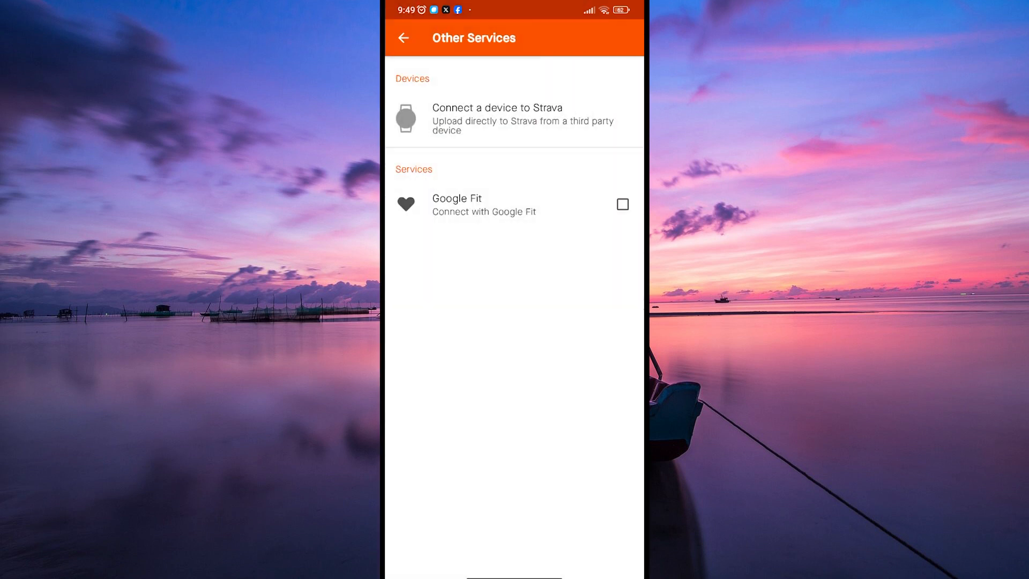
Step: Back out of settings to the Strava home feed
click(404, 37)
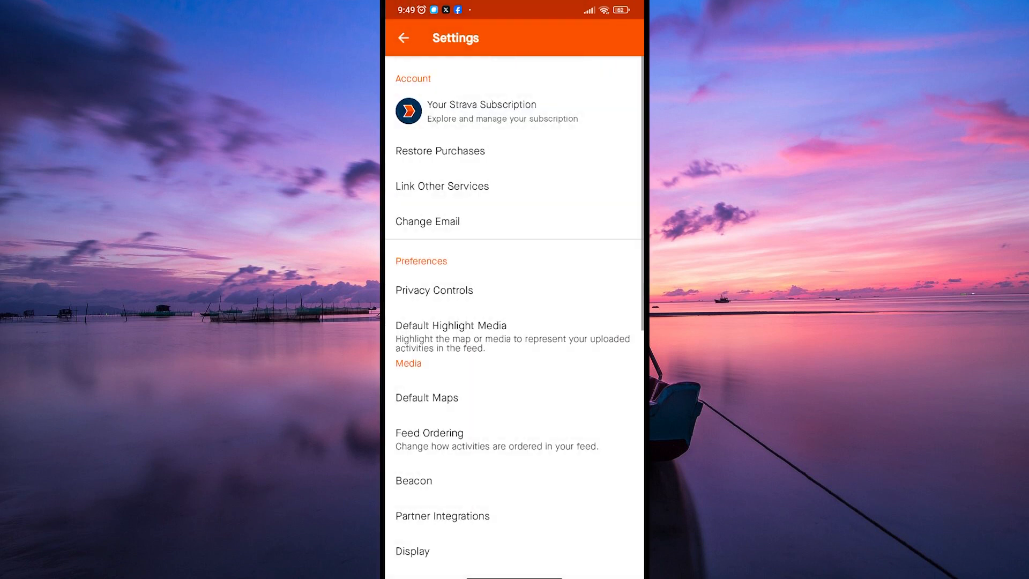
click(405, 37)
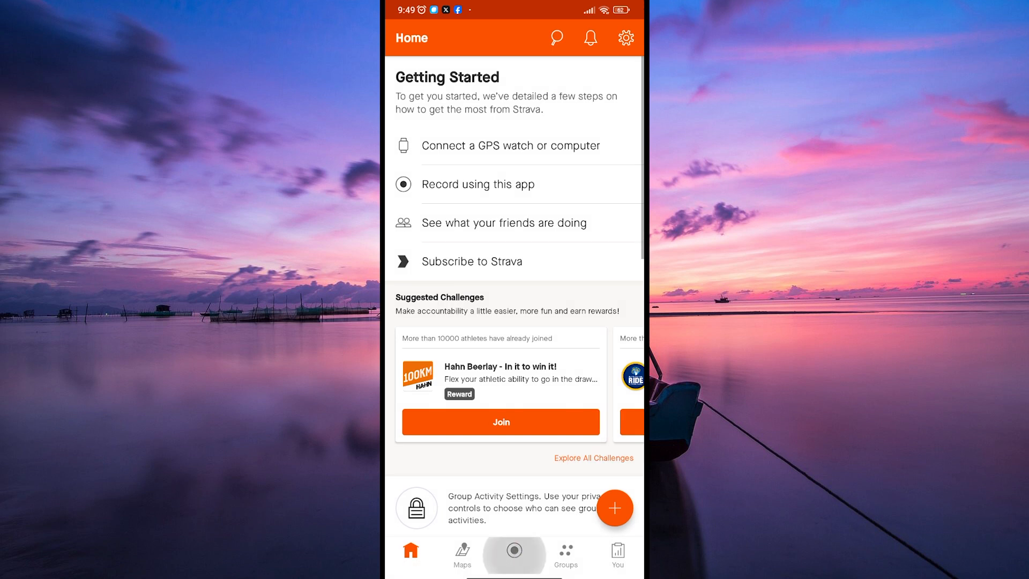
Step: Start the run recorder, allow precise location while using the app, then close it
click(513, 552)
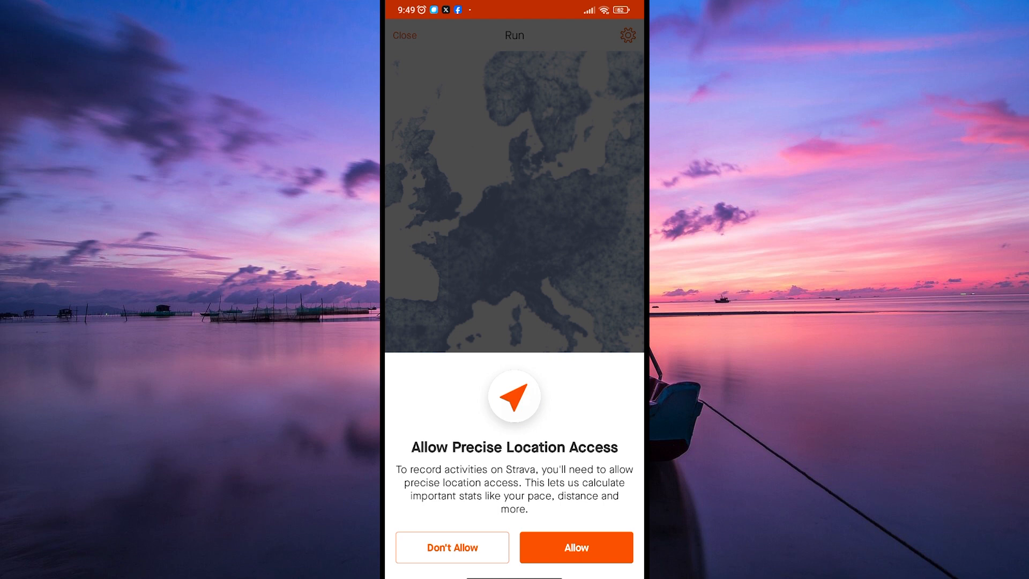
click(576, 547)
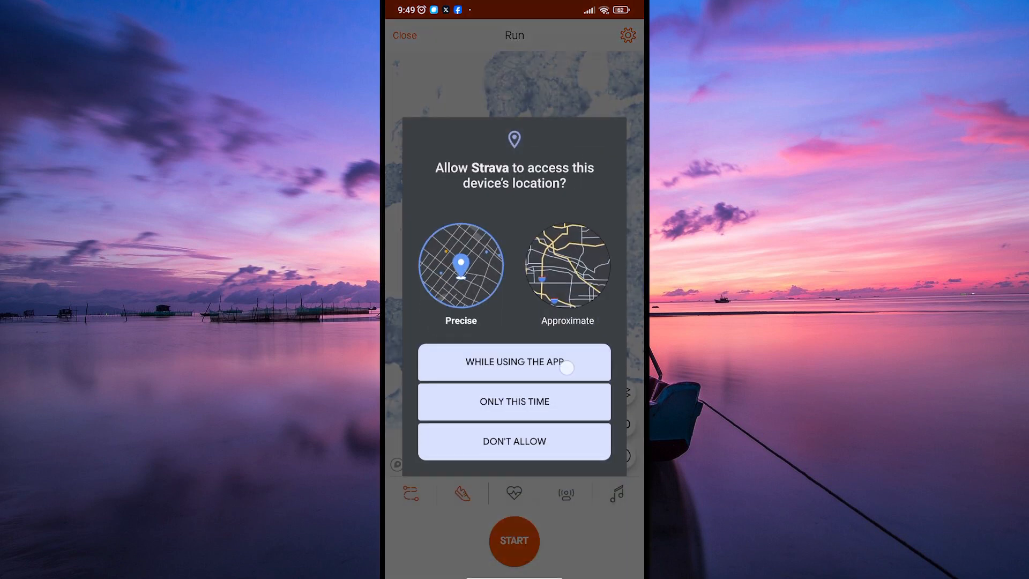
click(513, 361)
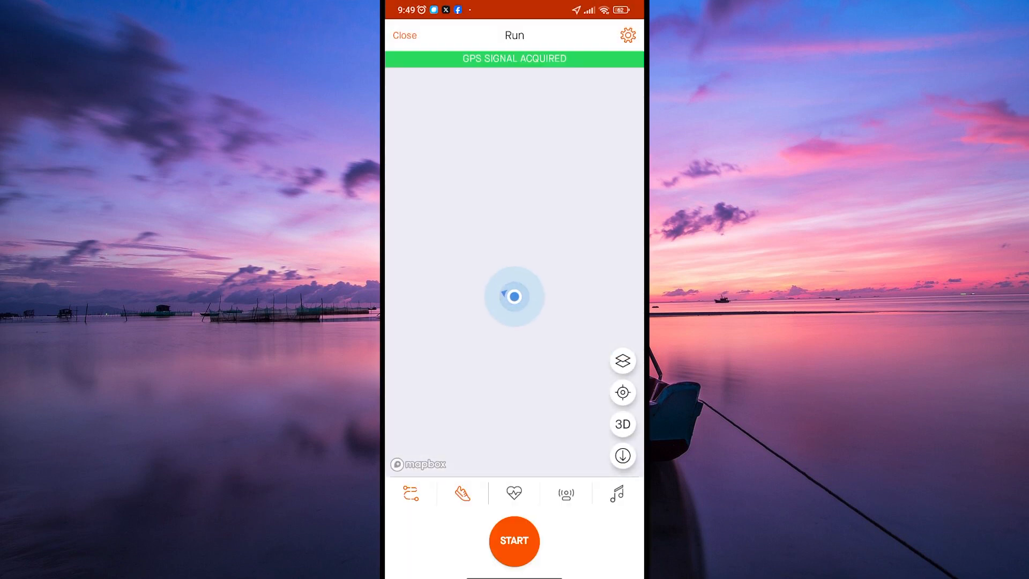
click(404, 34)
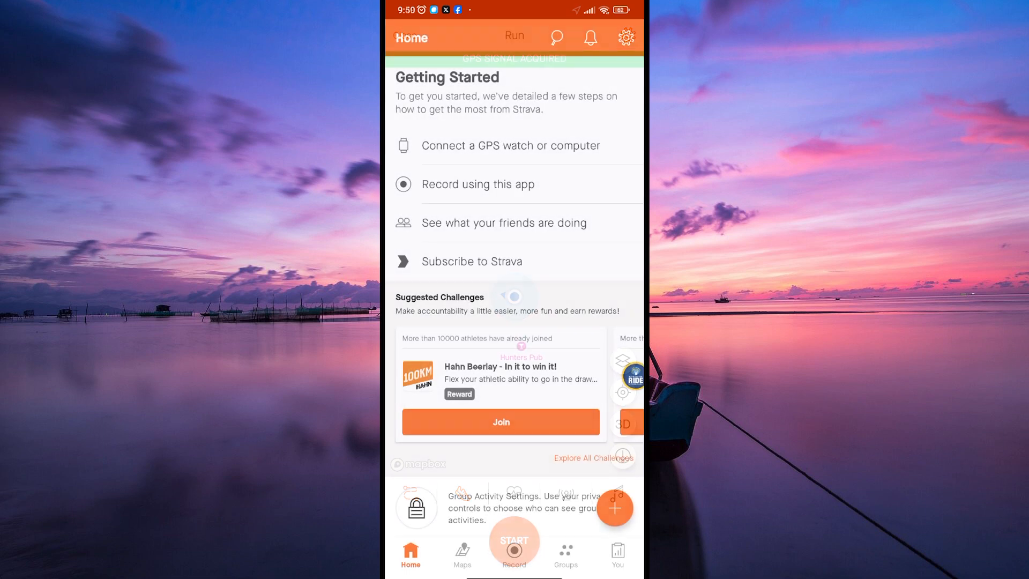
Step: Check the empty Activities list under You, then return to this week's 0 km progress chart
click(616, 554)
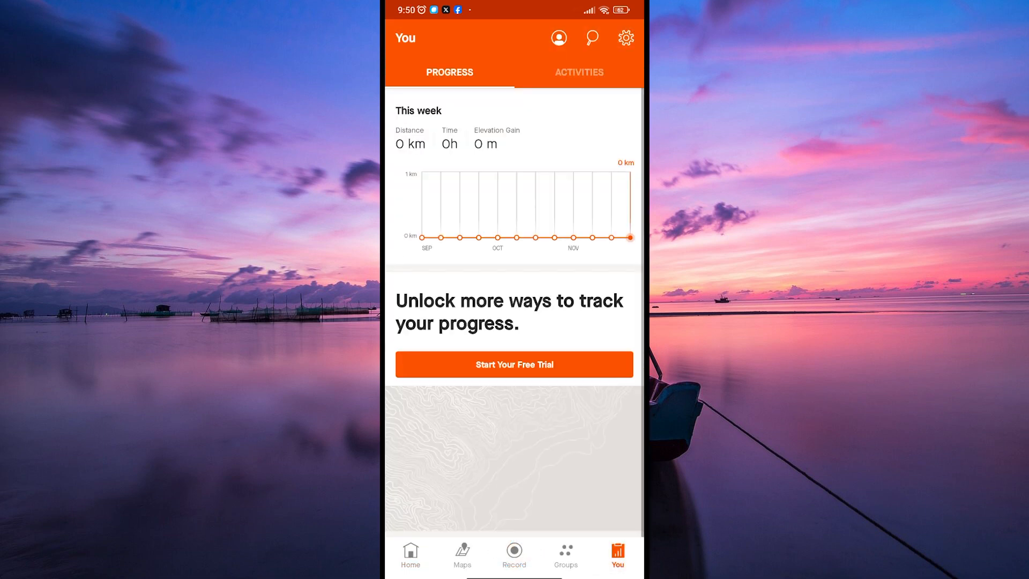
scroll(down, 3)
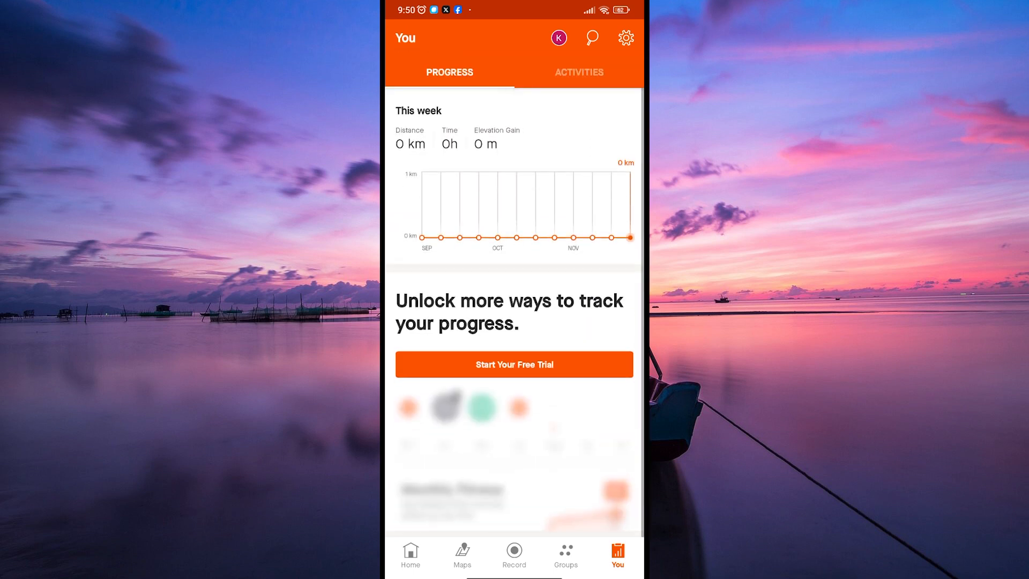
click(577, 72)
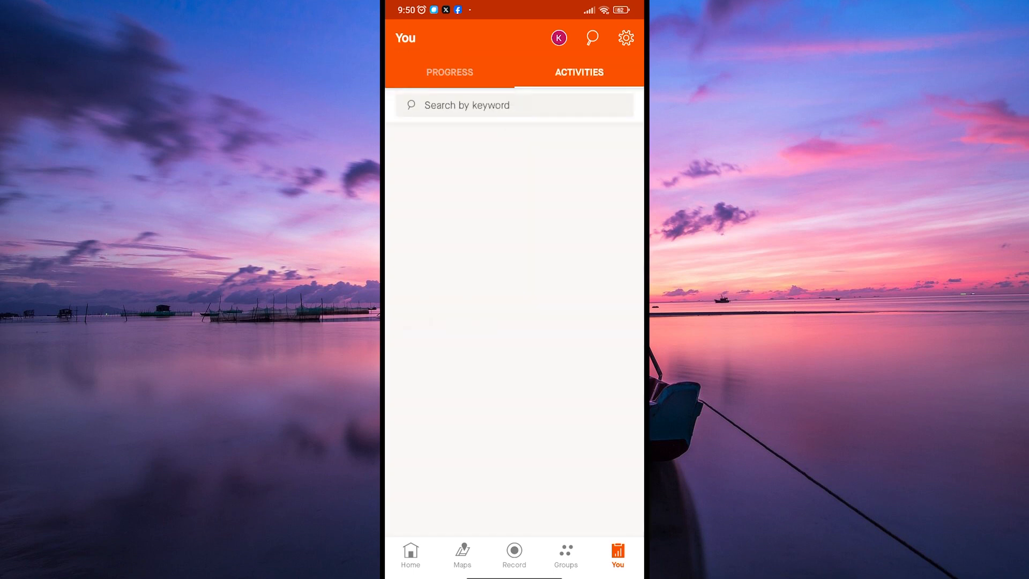
click(449, 72)
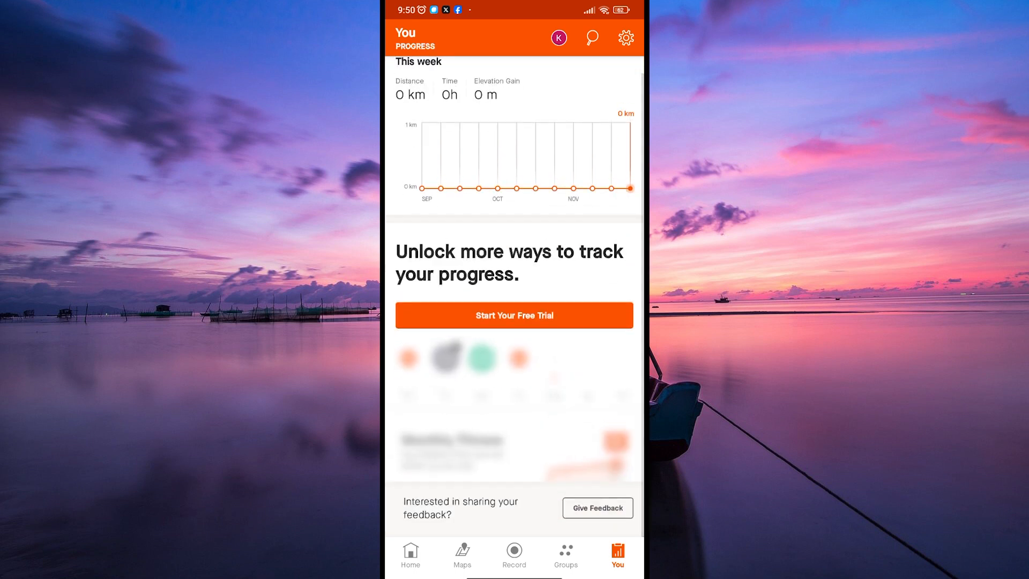